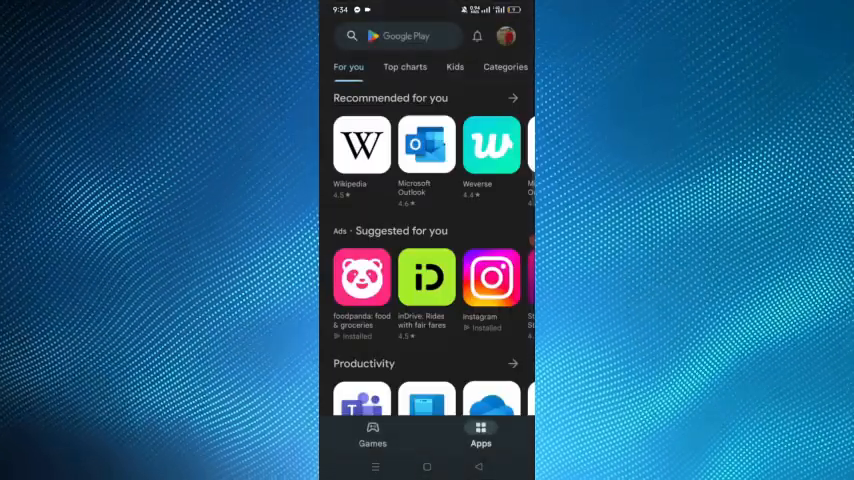
# Search Google Play for 'graph messenger' and open its listing.
pyautogui.write('graph messenger')
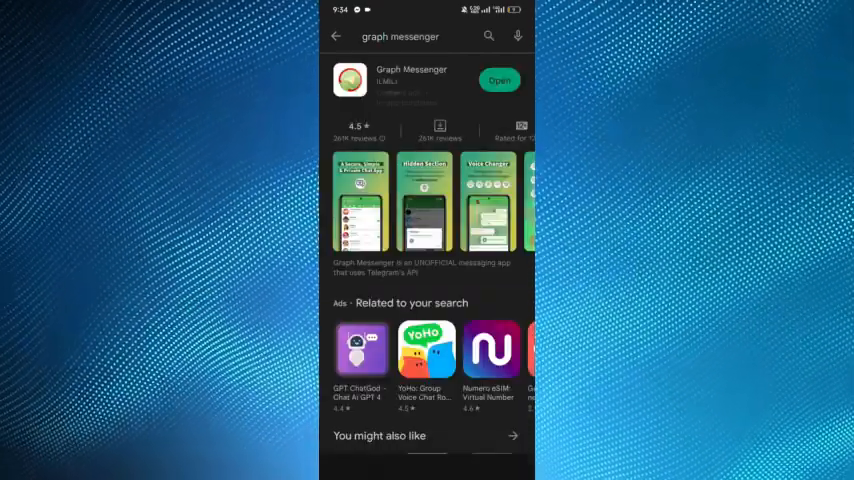
# Launch the installed Graph Messenger app from its store listing.
pyautogui.click(412, 80)
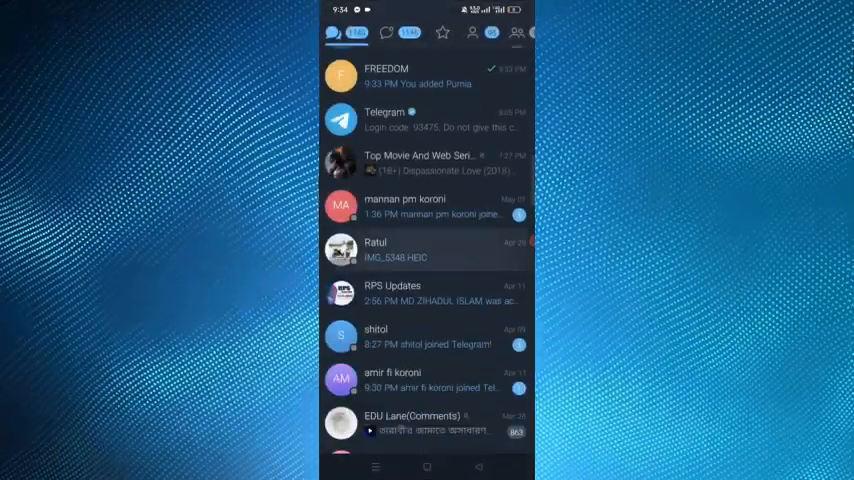
# Scroll the chat list down to the EDU Lane(Comments) group and open it.
pyautogui.scroll(-3)
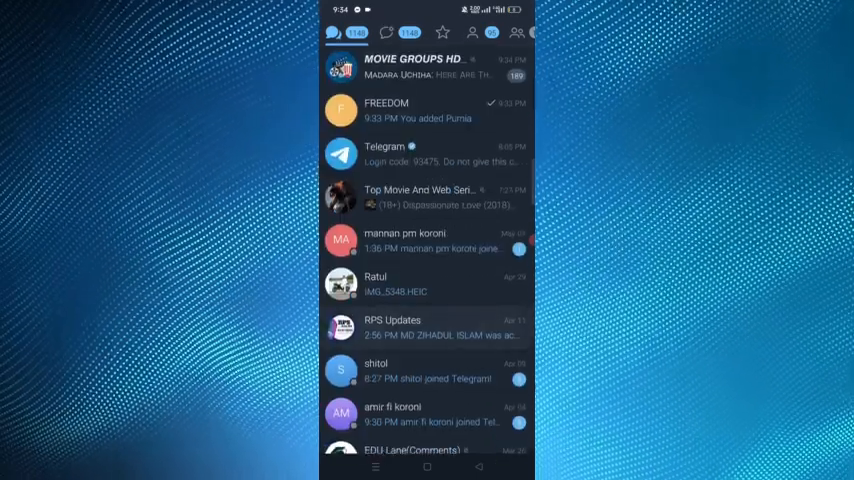
pyautogui.scroll(-3)
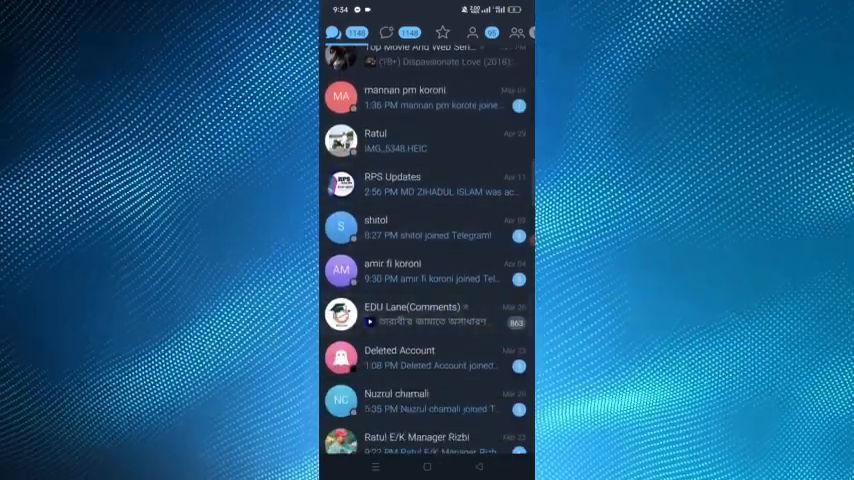
pyautogui.click(413, 313)
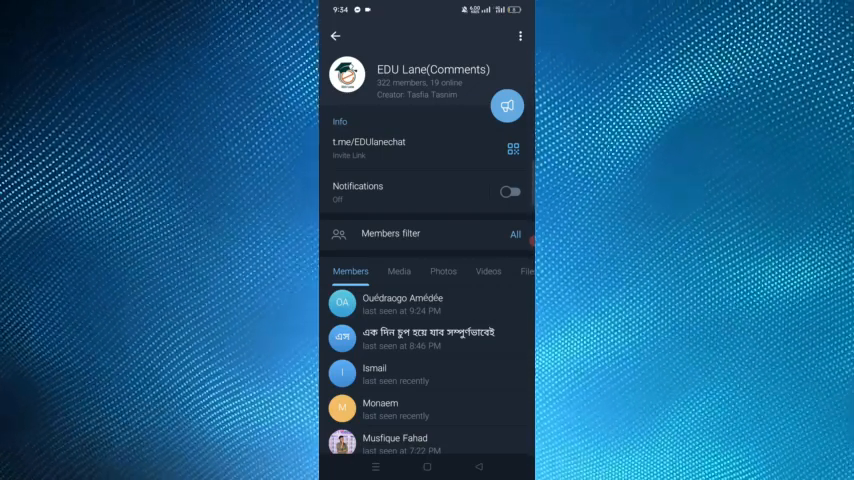
# Open the EDU Lane(Comments) group's full member list.
pyautogui.click(520, 37)
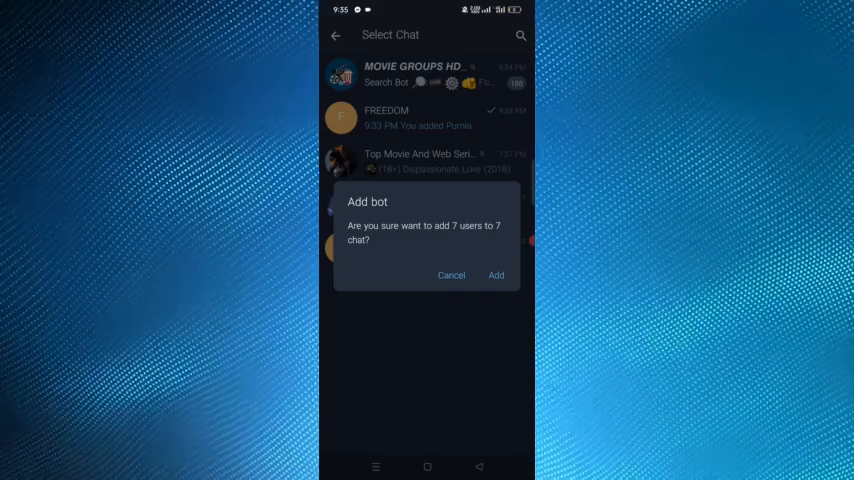
# Confirm adding the seven selected users to the FREEDOM group.
pyautogui.click(496, 275)
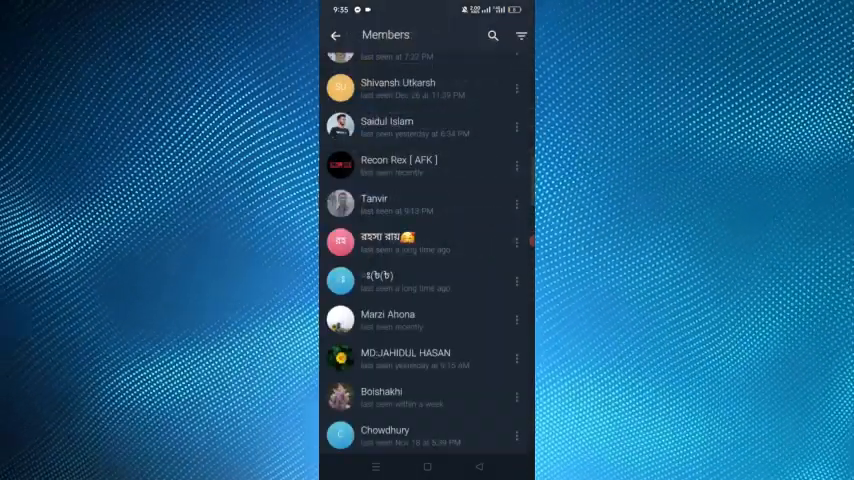